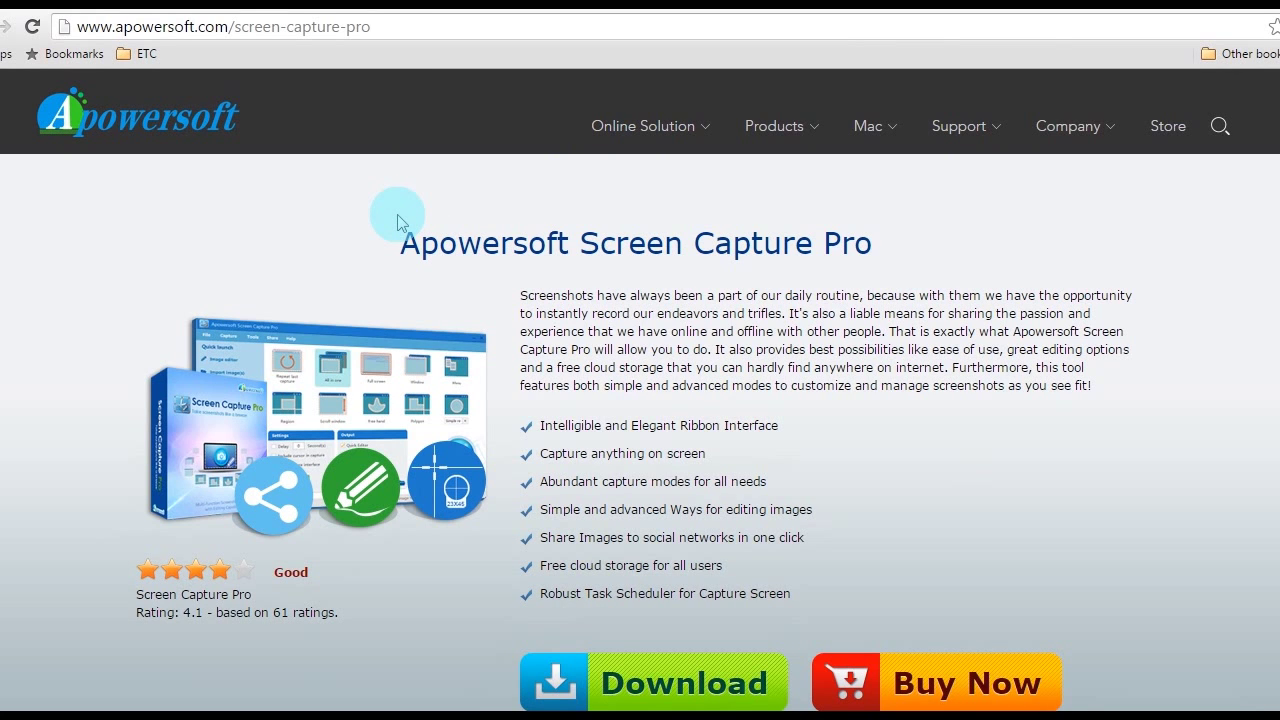
pyautogui.moveTo(1275, 183)
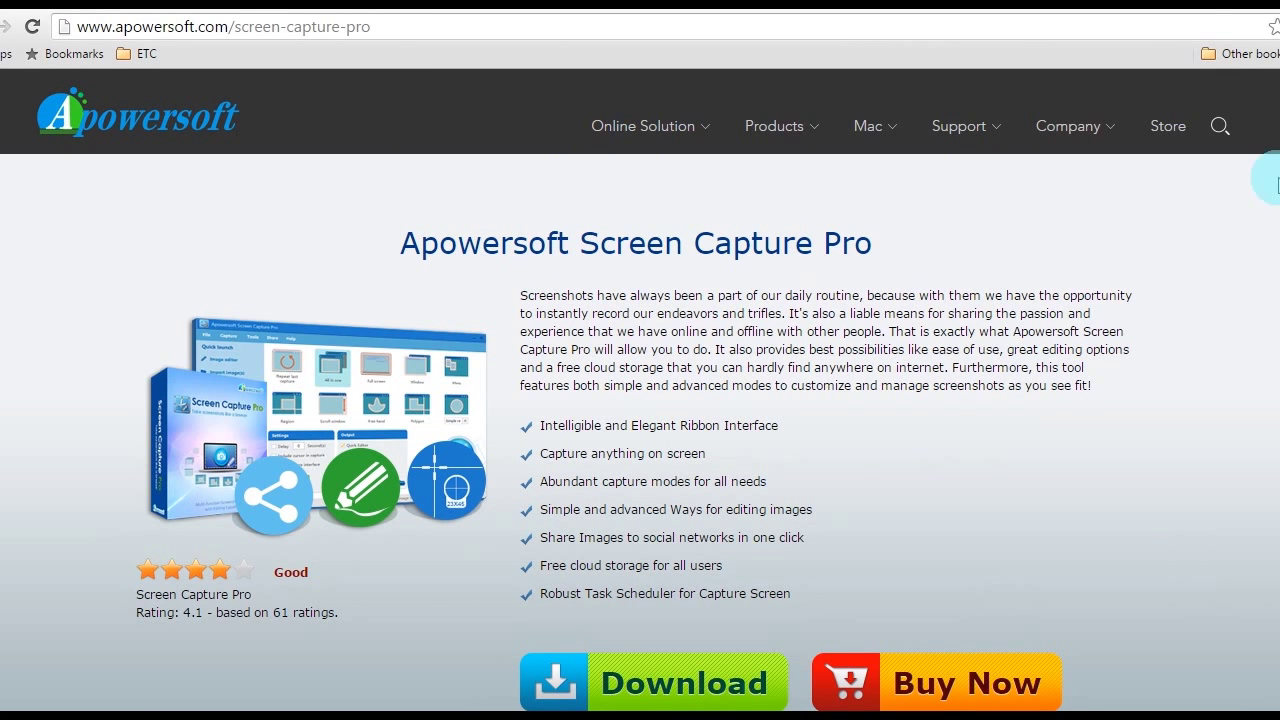
# Step: Download and save the Apowersoft Screen Capture Pro installer from its product page
pyautogui.scroll(-3)
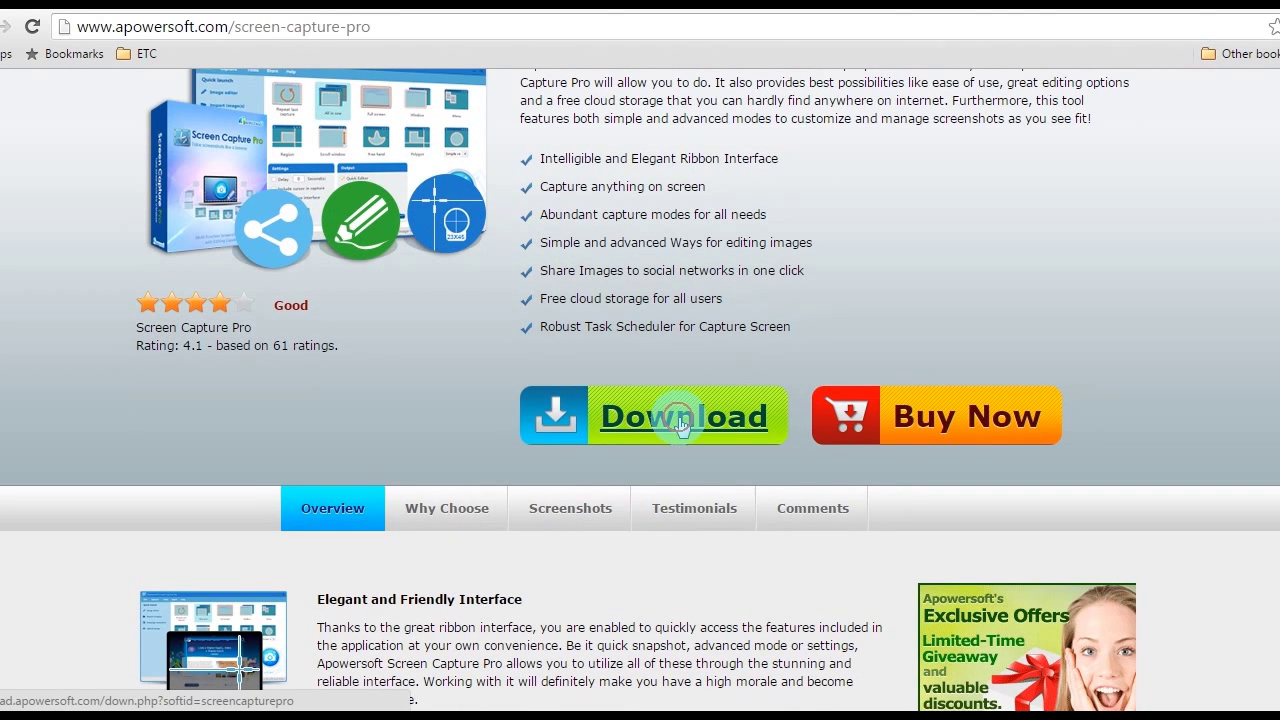
pyautogui.click(679, 415)
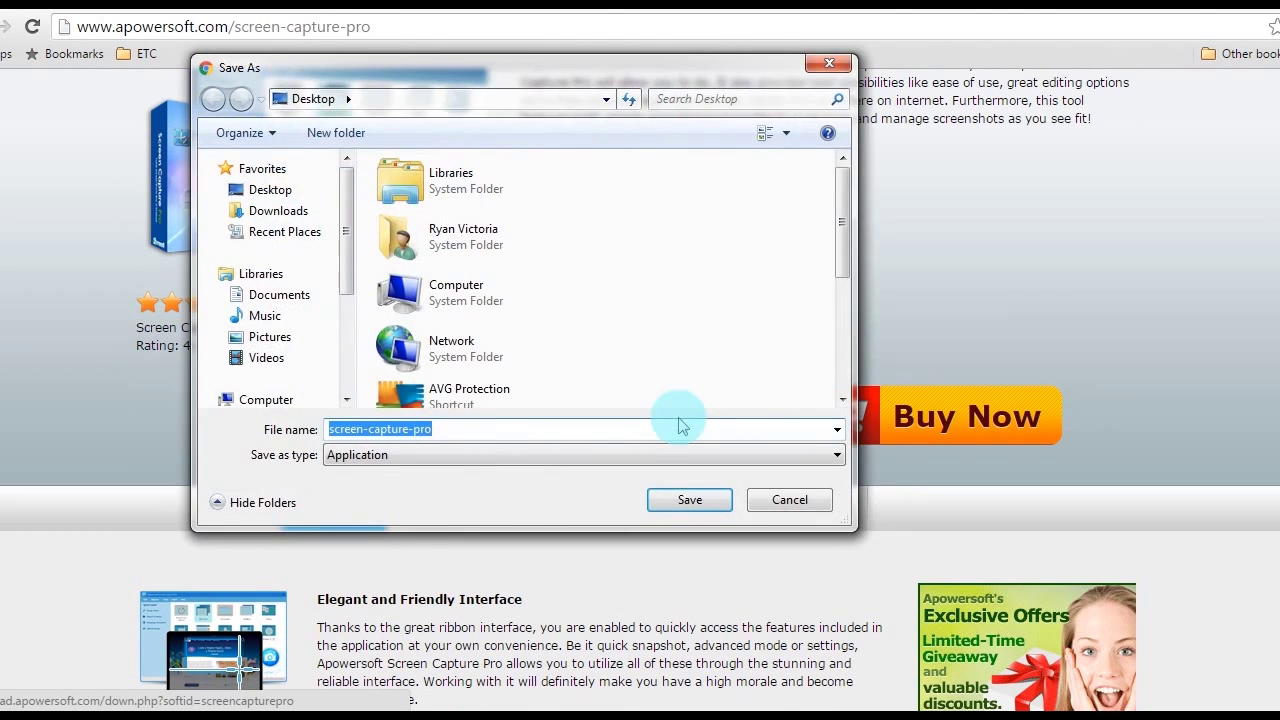
pyautogui.click(689, 500)
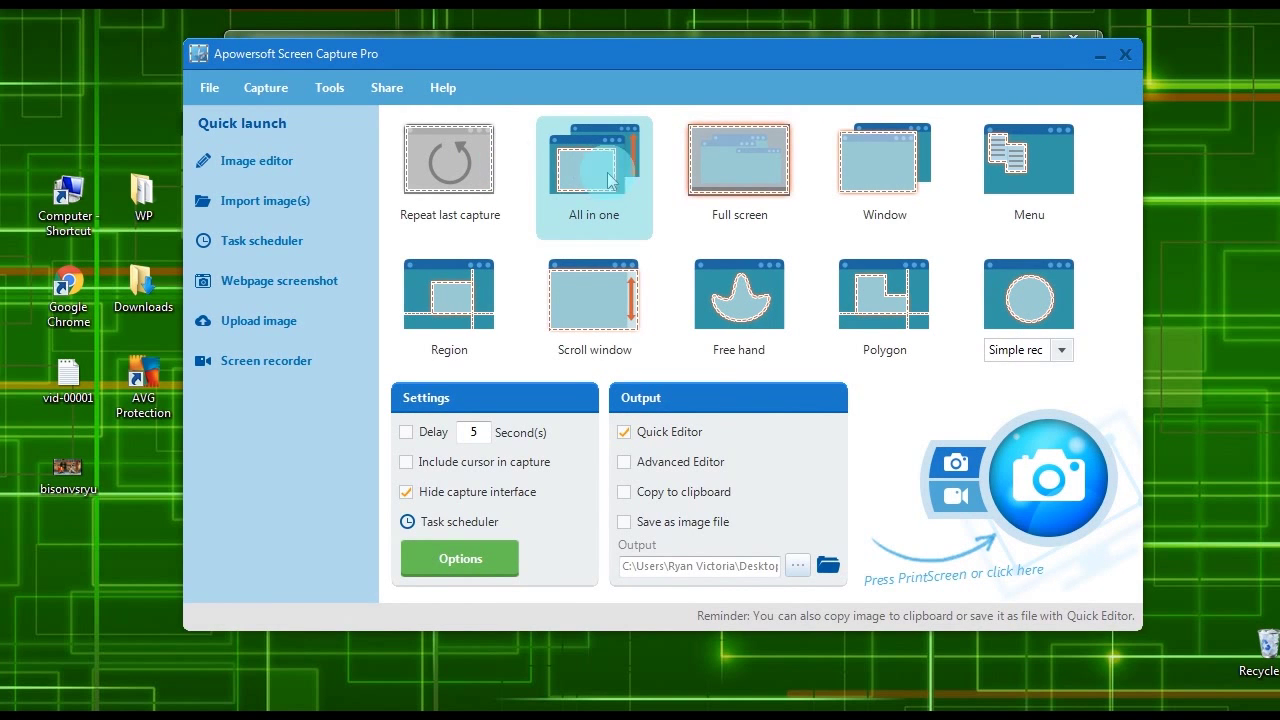
pyautogui.moveTo(590, 176)
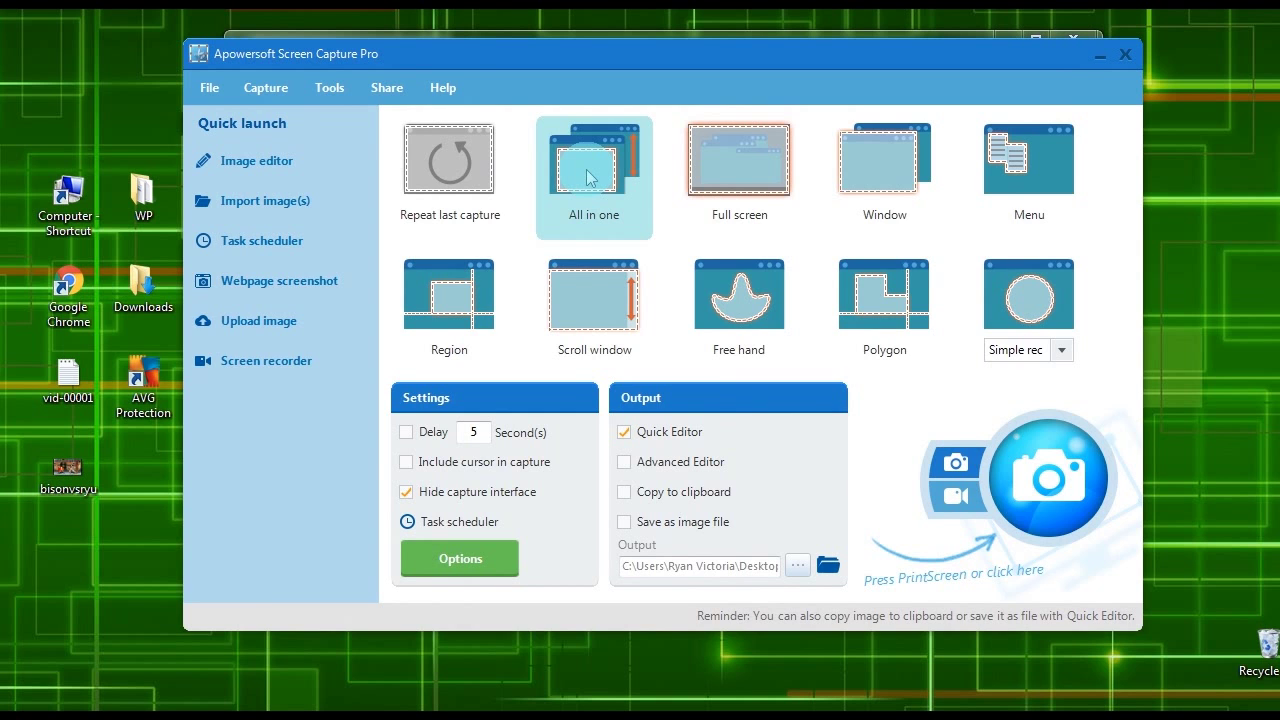
pyautogui.moveTo(932, 437)
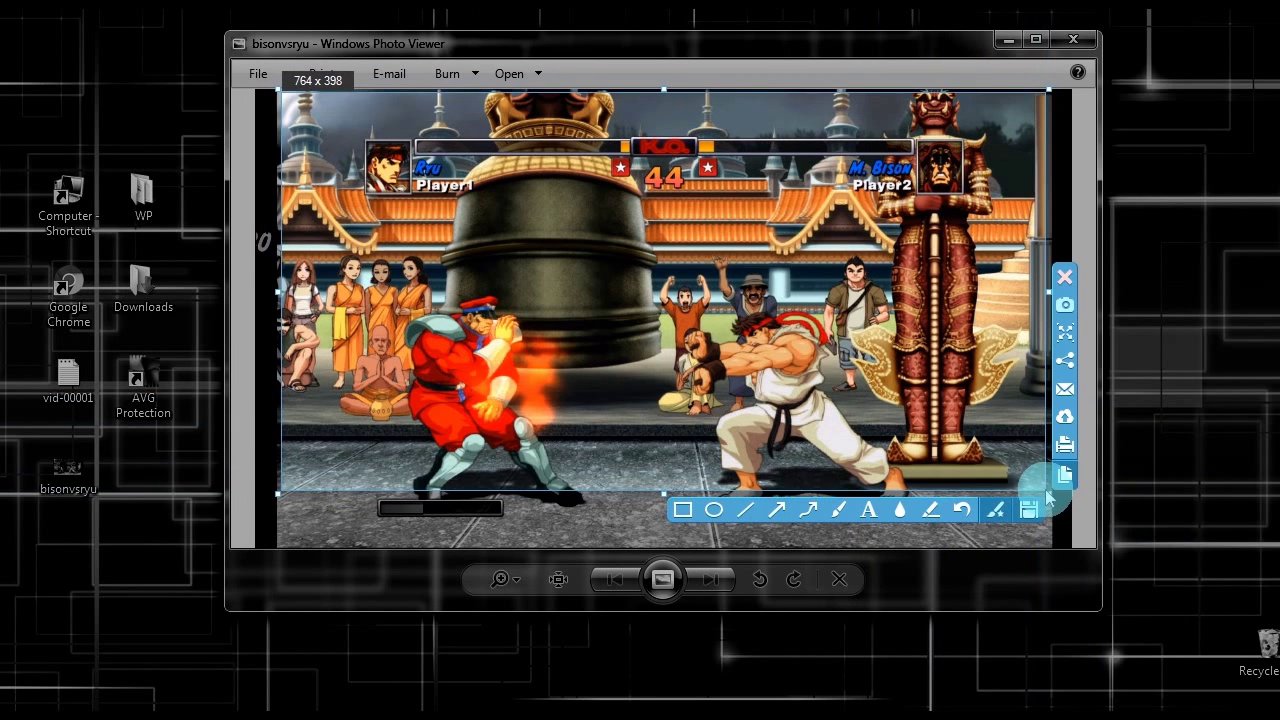
pyautogui.moveTo(663, 495)
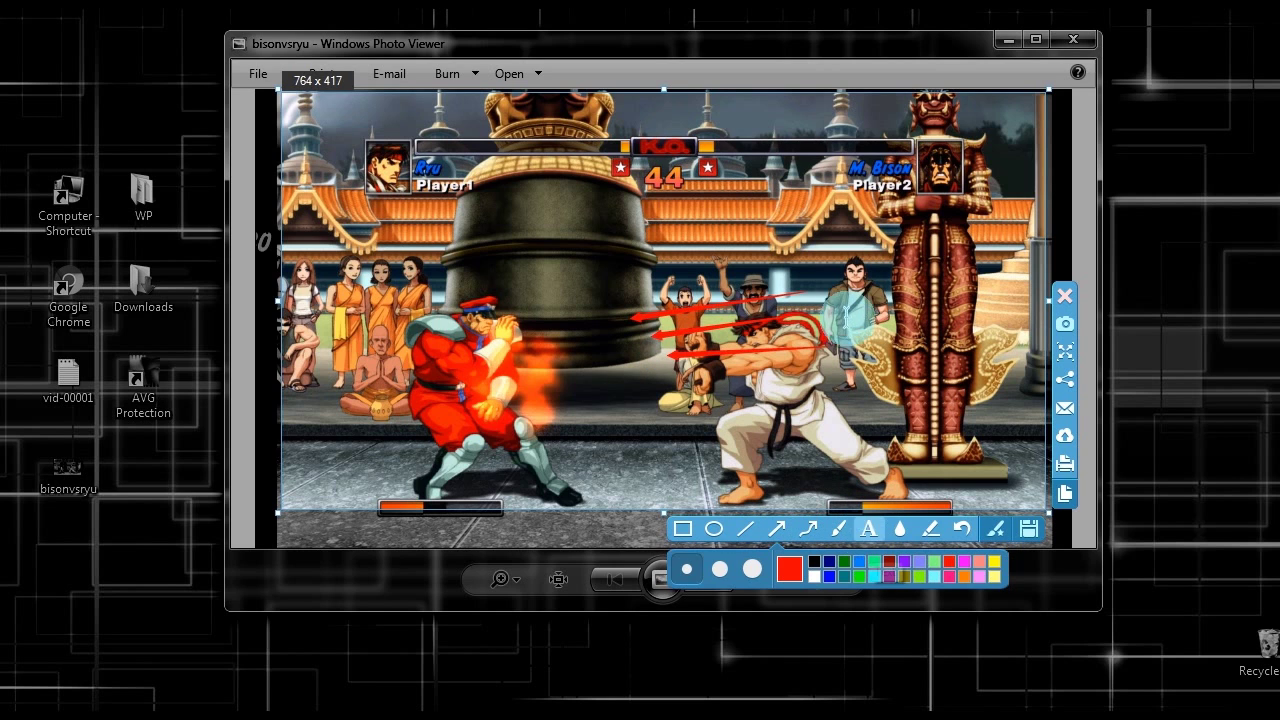
# Step: Add a 'Hadouken' text label to the captured fight screenshot
pyautogui.click(867, 528)
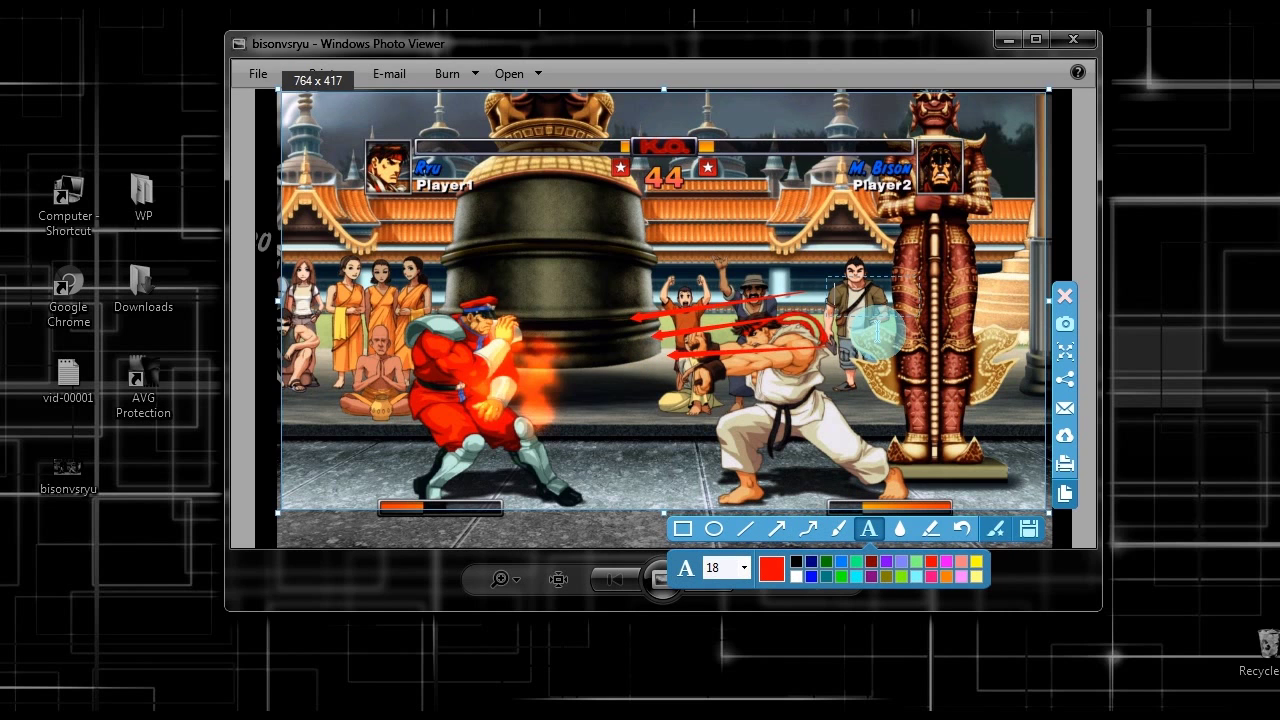
pyautogui.write('Hadouken')
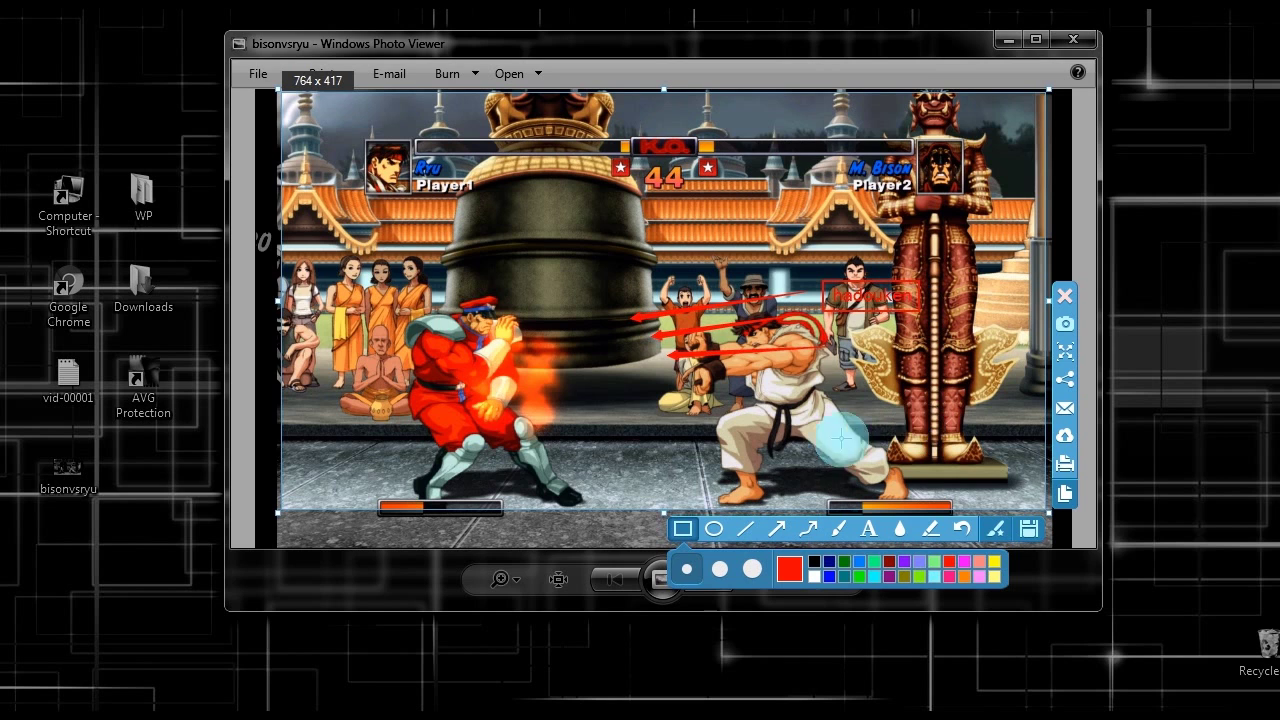
pyautogui.moveTo(916, 256)
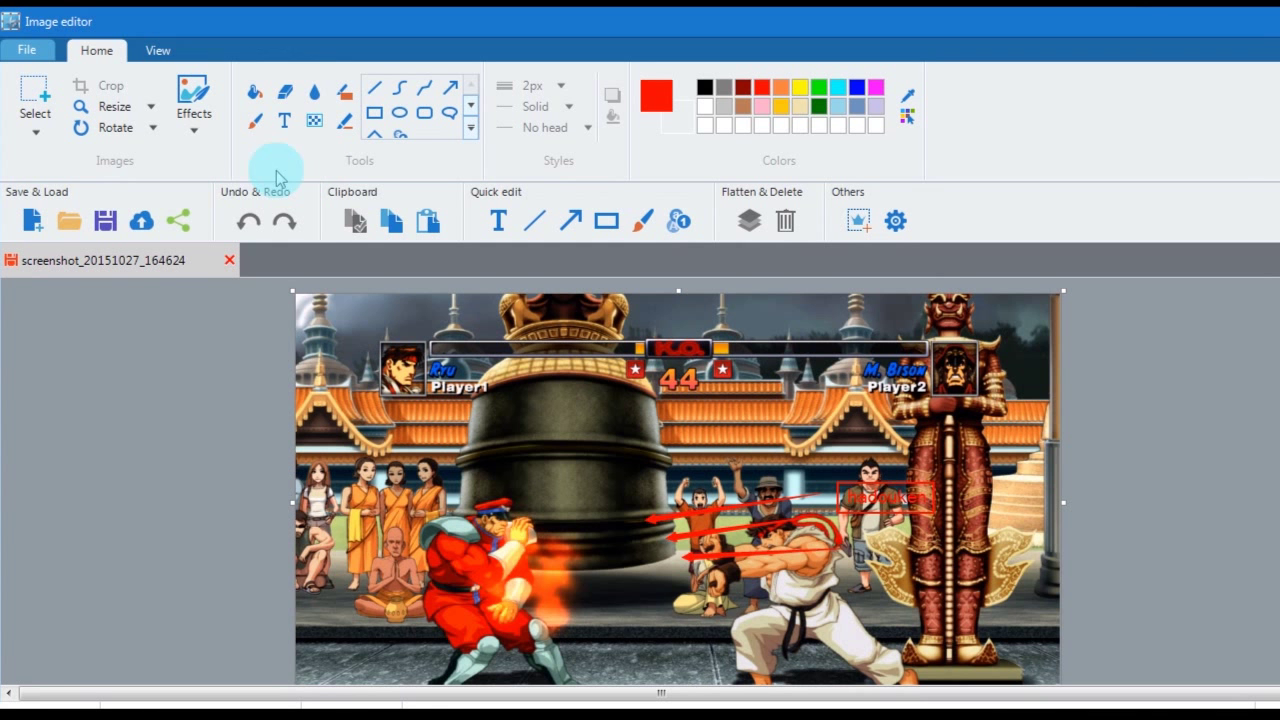
# Step: Apply the Torn edge effect to the annotated screenshot's border
pyautogui.click(193, 100)
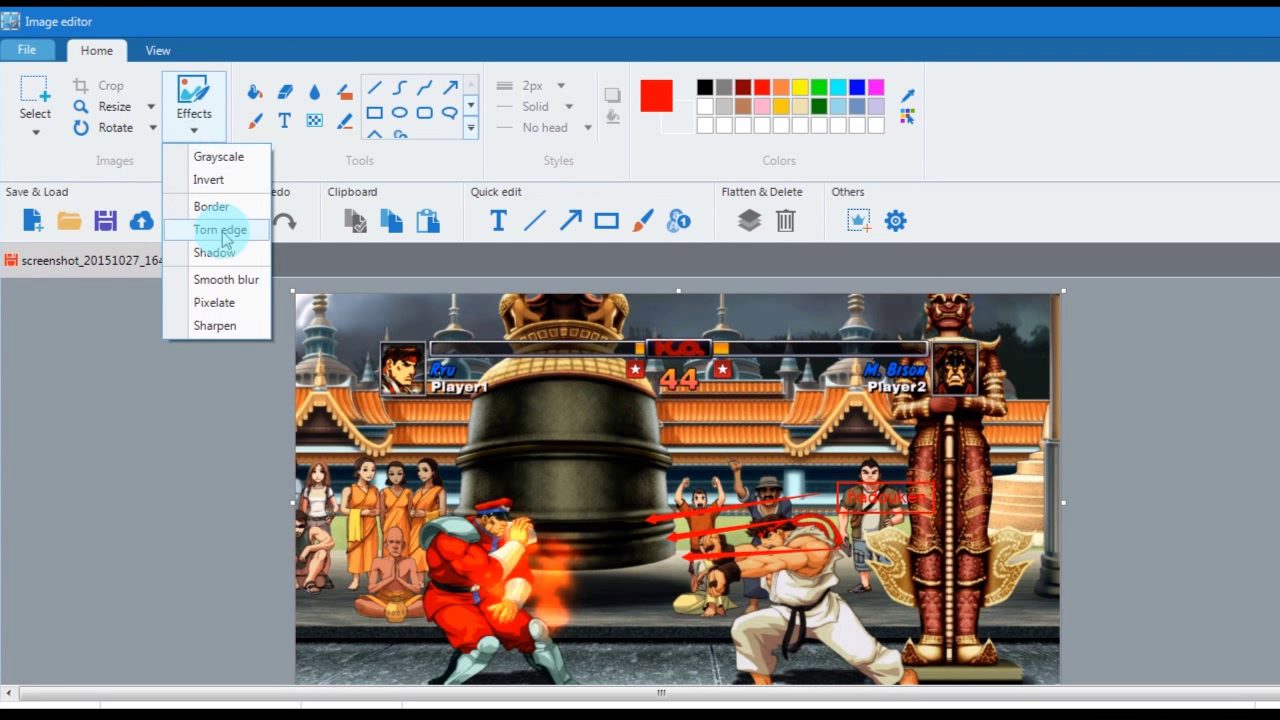
pyautogui.click(213, 229)
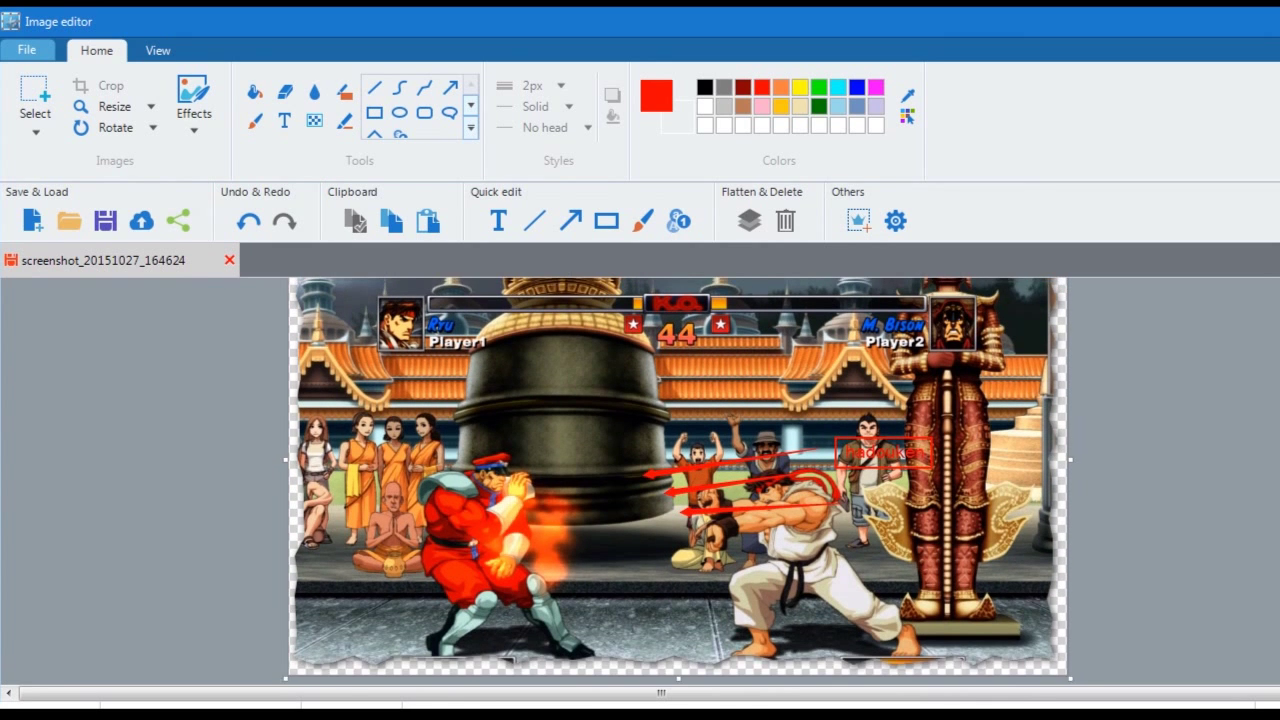
pyautogui.click(194, 100)
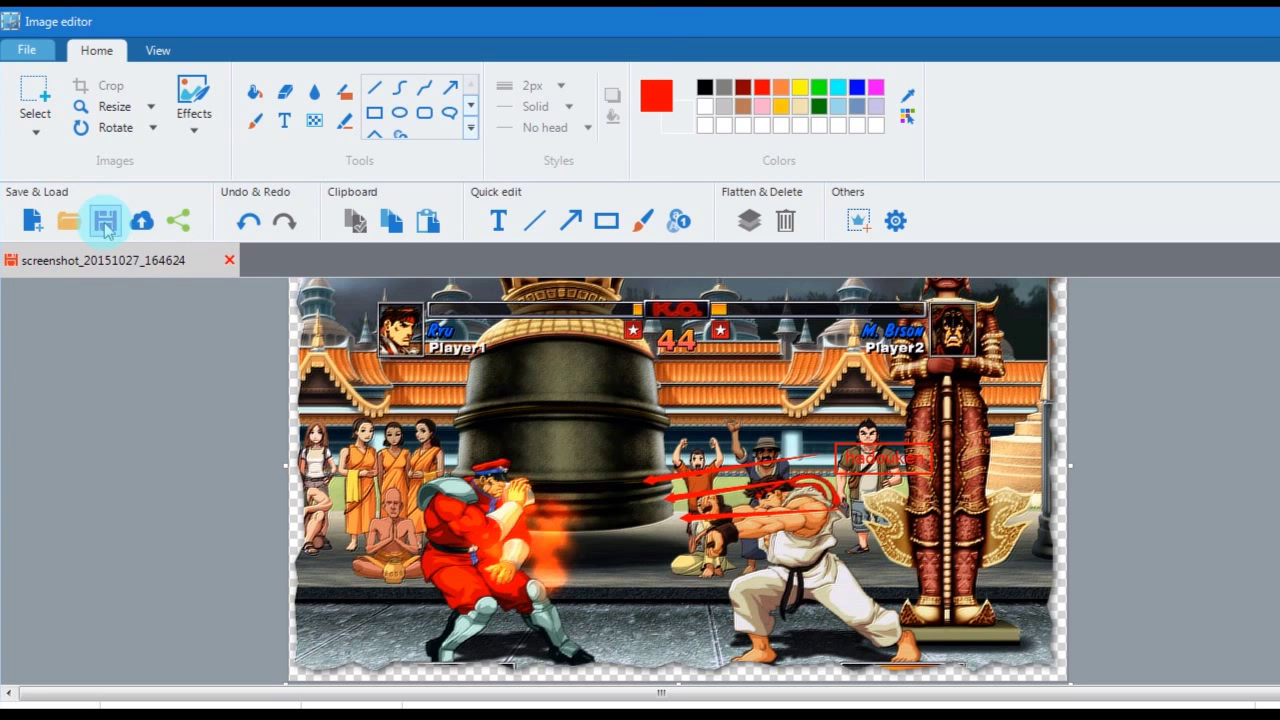
# Step: Save the torn-edge screenshot to the Desktop as a JPG named SF
pyautogui.click(102, 216)
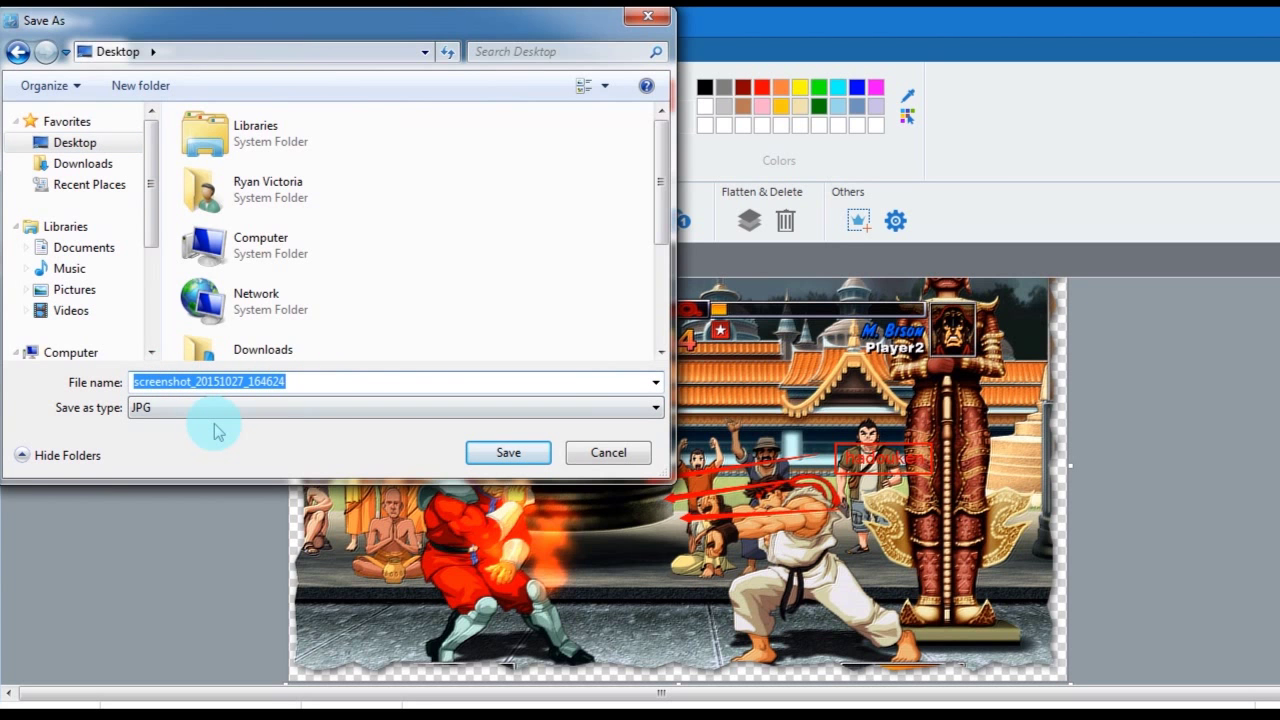
pyautogui.write('SF')
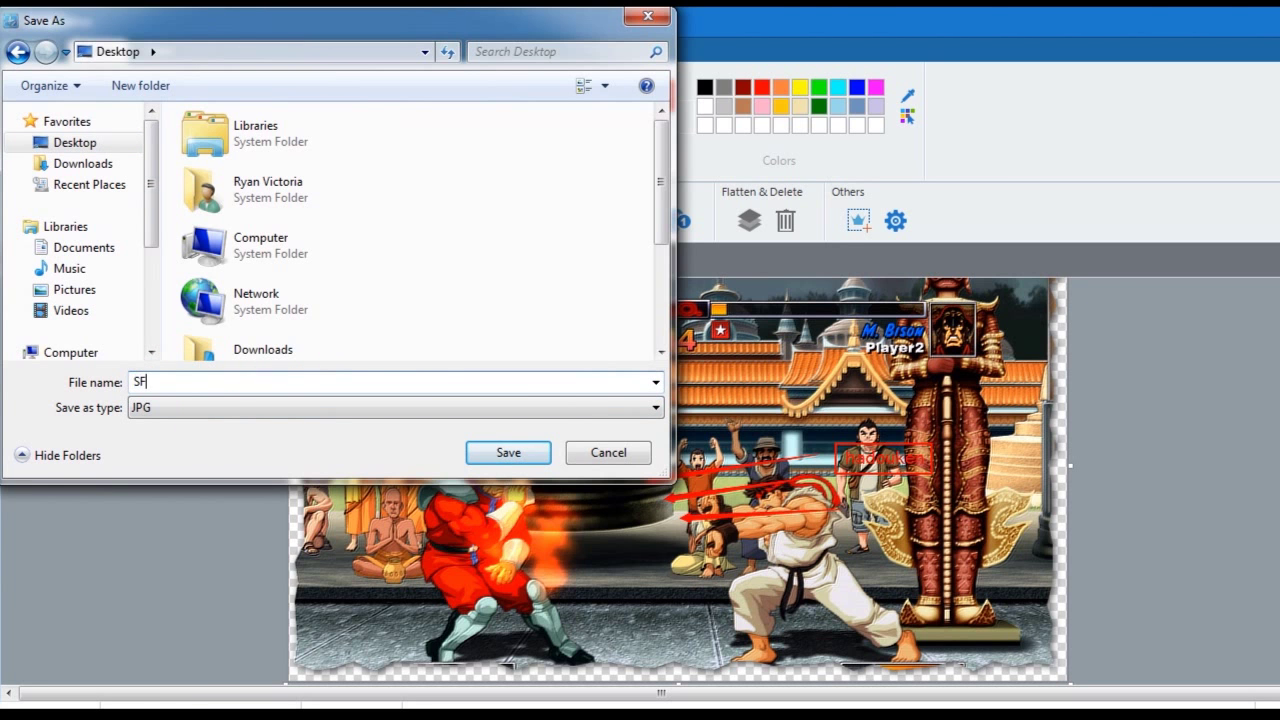
pyautogui.click(507, 452)
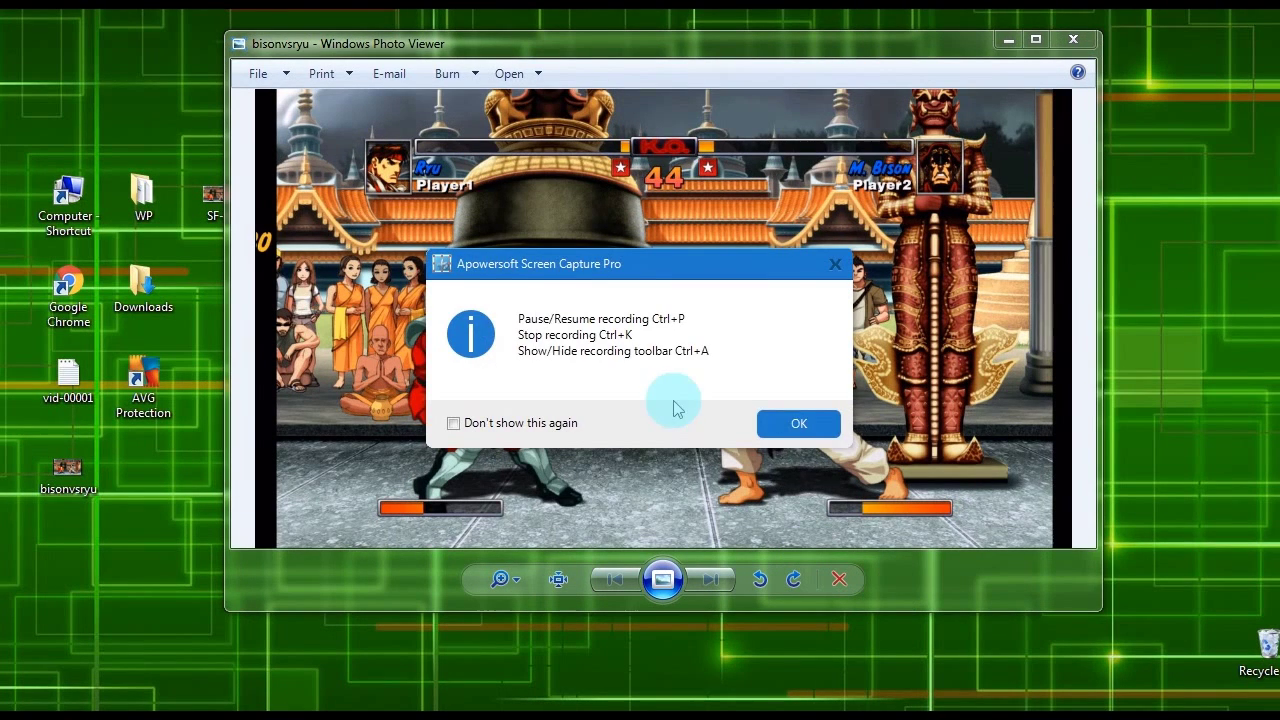
# Step: Dismiss the shortcuts notice, draw circles during recording, undo them, and stop recording
pyautogui.click(798, 423)
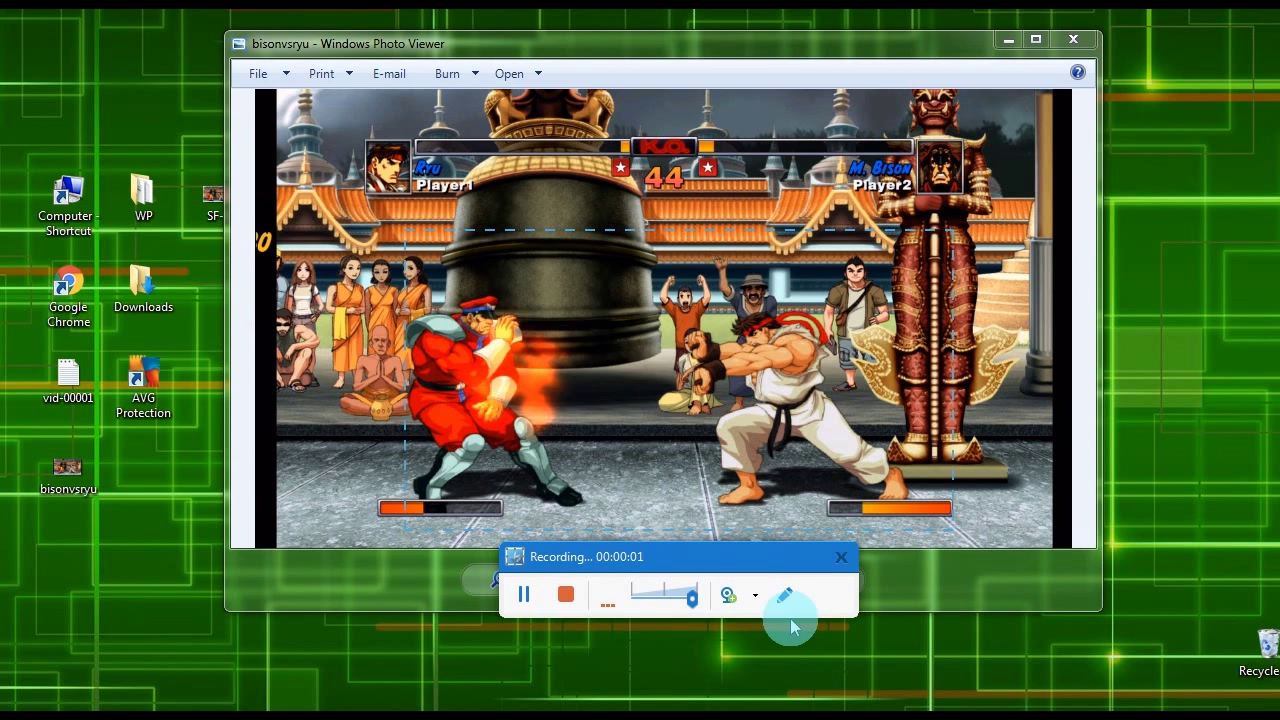
pyautogui.click(784, 595)
pyautogui.write('hadouken')
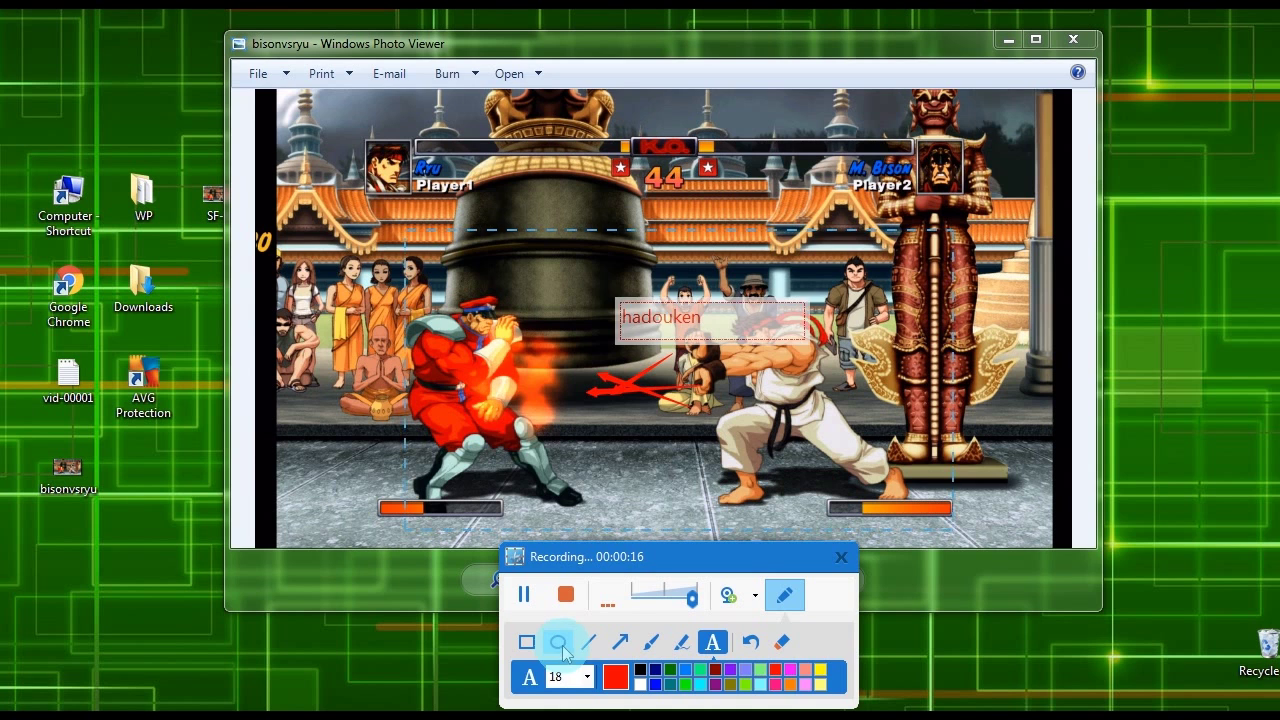
pyautogui.click(557, 642)
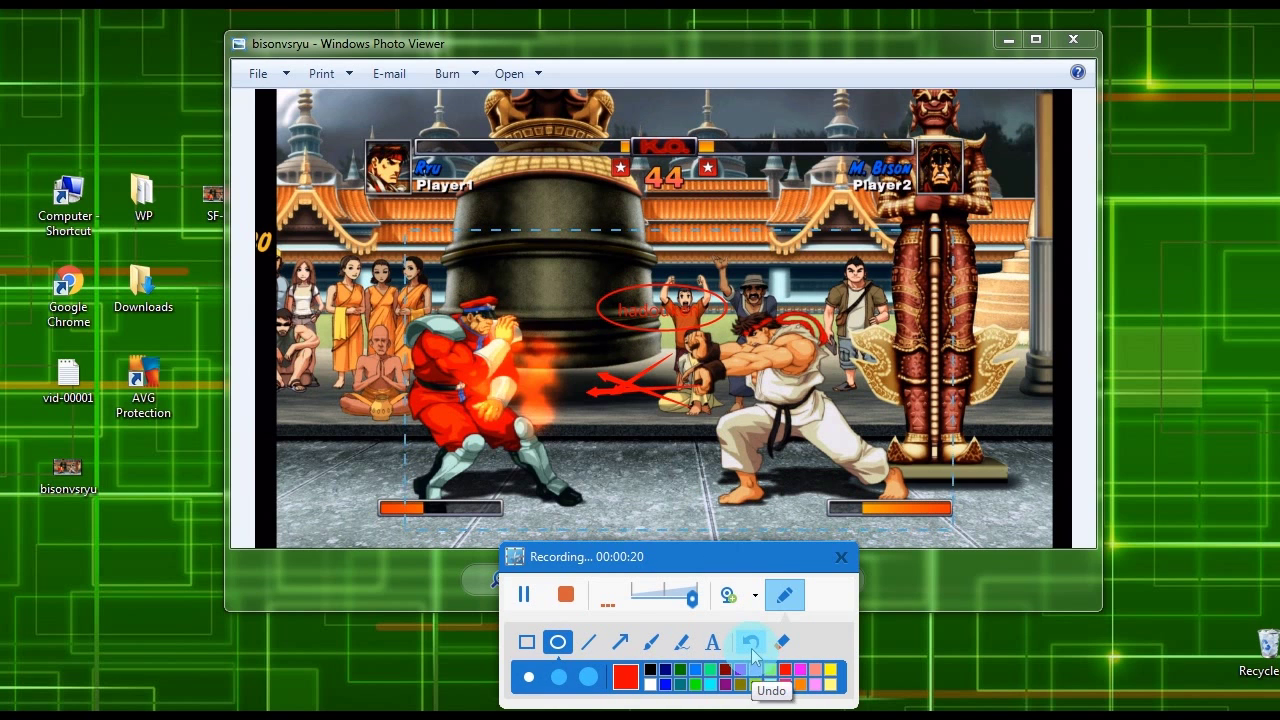
pyautogui.click(751, 641)
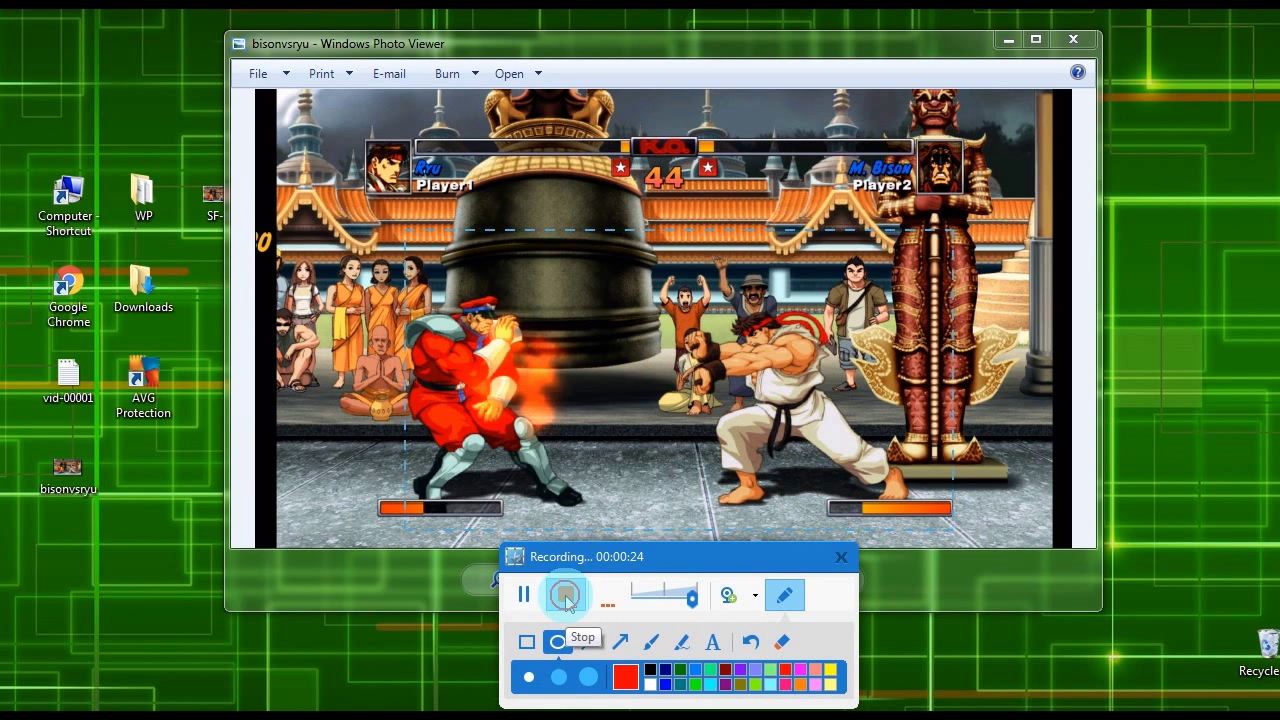
pyautogui.click(565, 595)
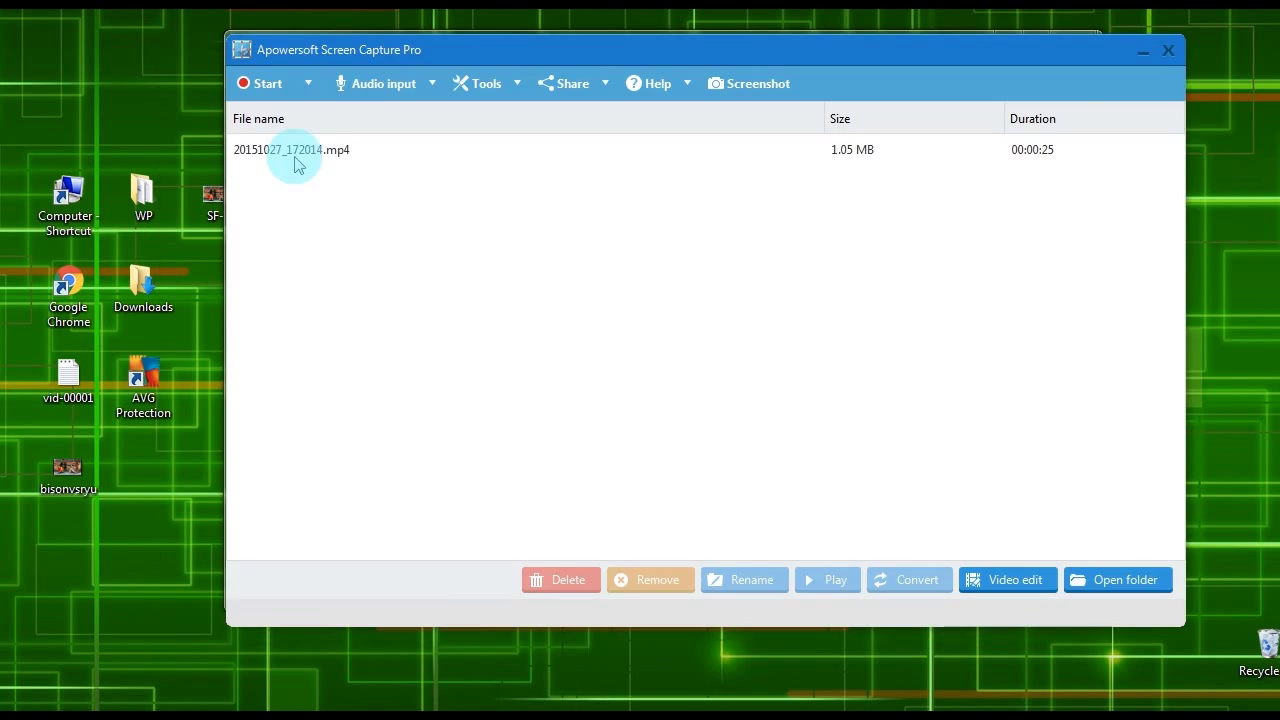
# Step: Play the newly recorded MP4 video from the recordings list
pyautogui.doubleClick(291, 149)
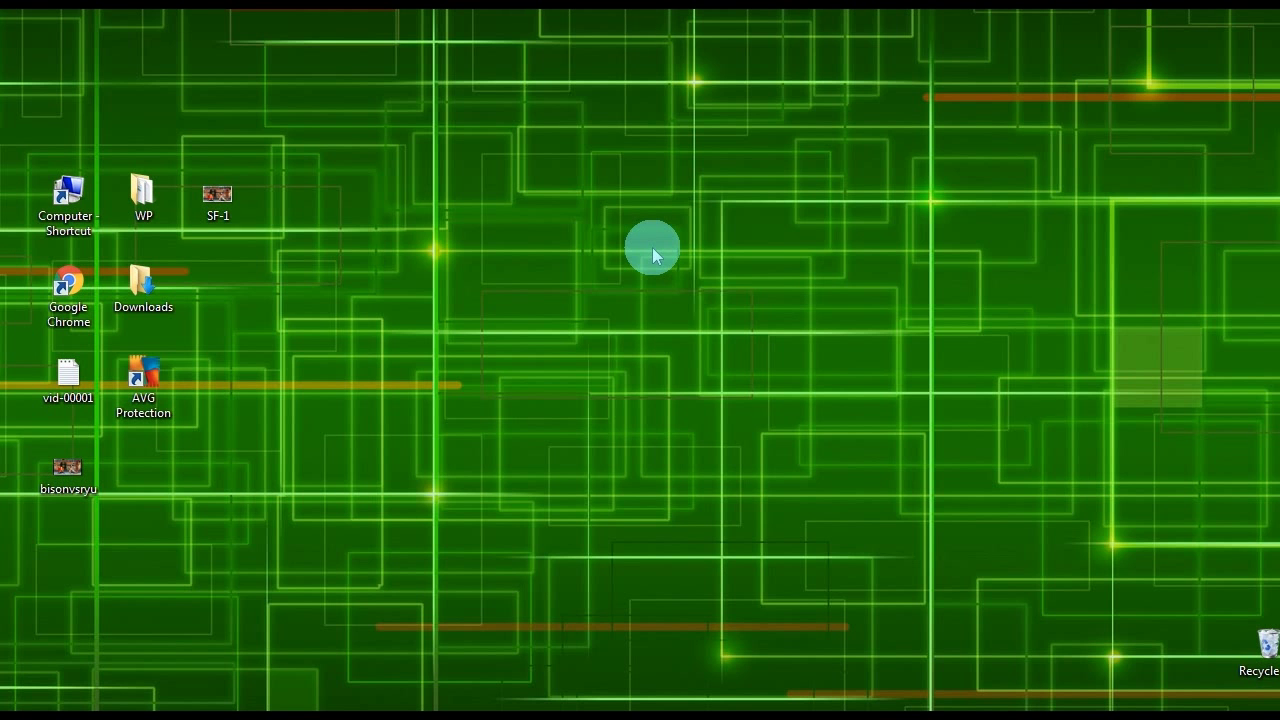
# Step: Open bisonvsryu in Photo Viewer and capture the full screen with Print Screen
pyautogui.doubleClick(67, 467)
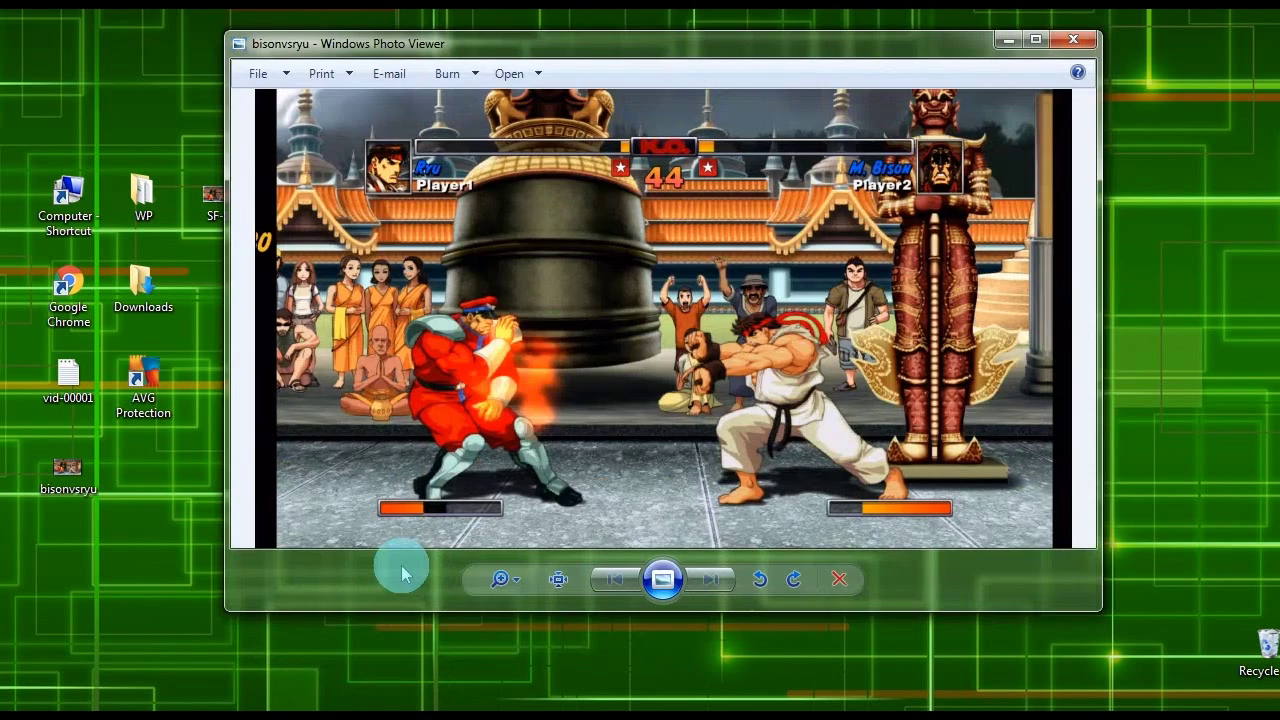
pyautogui.moveTo(977, 584)
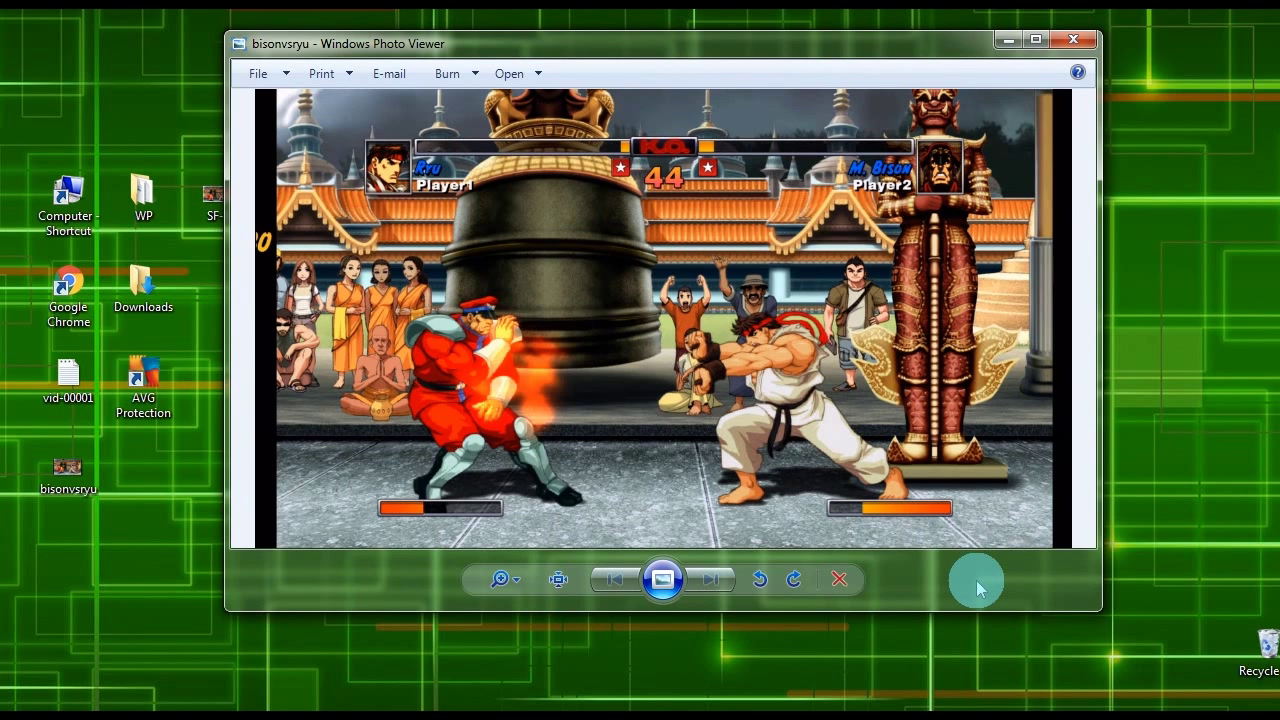
pyautogui.moveTo(977, 577)
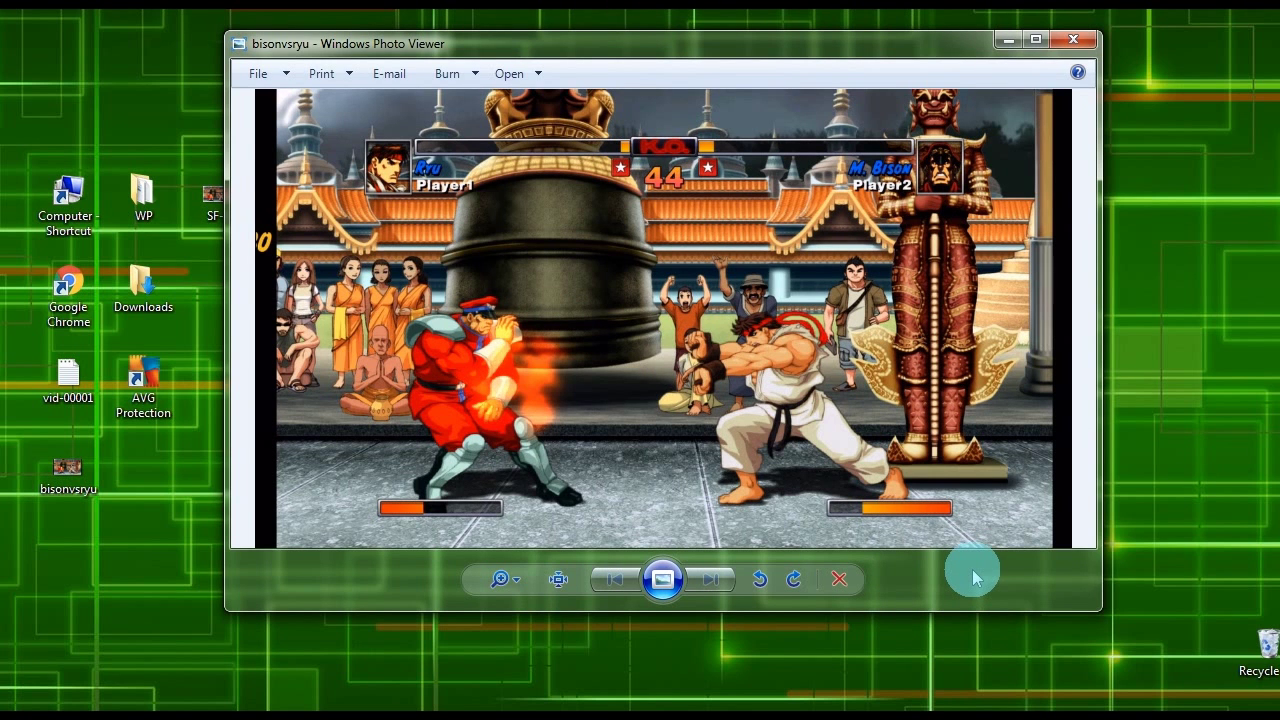
pyautogui.press('printscreen')
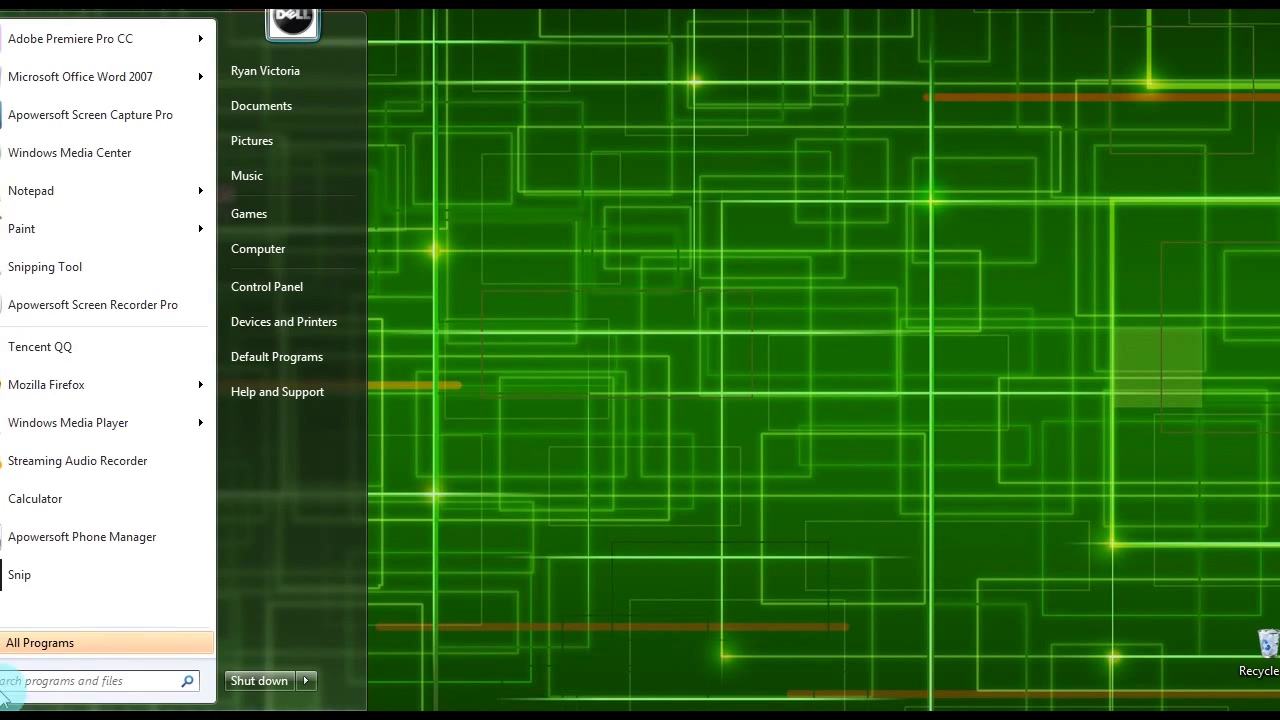
pyautogui.moveTo(40, 231)
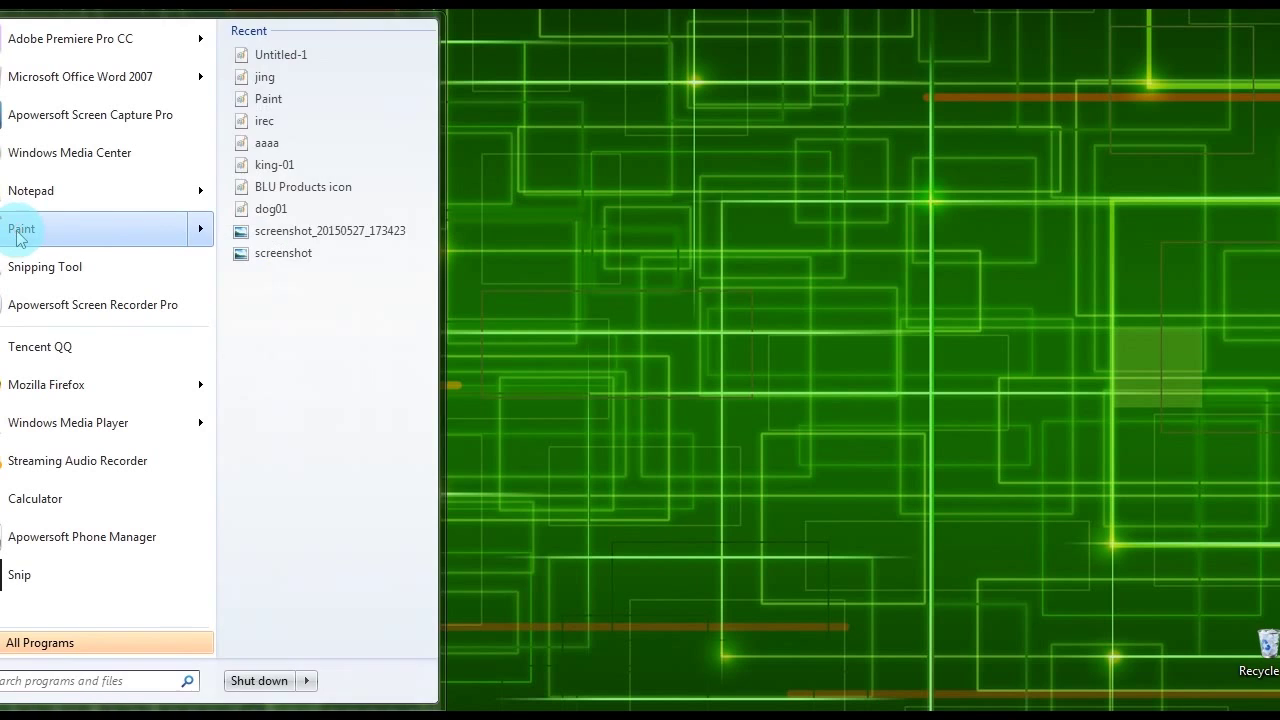
# Step: Launch Paint and save the pasted screen capture to the desktop as Untitled
pyautogui.click(22, 228)
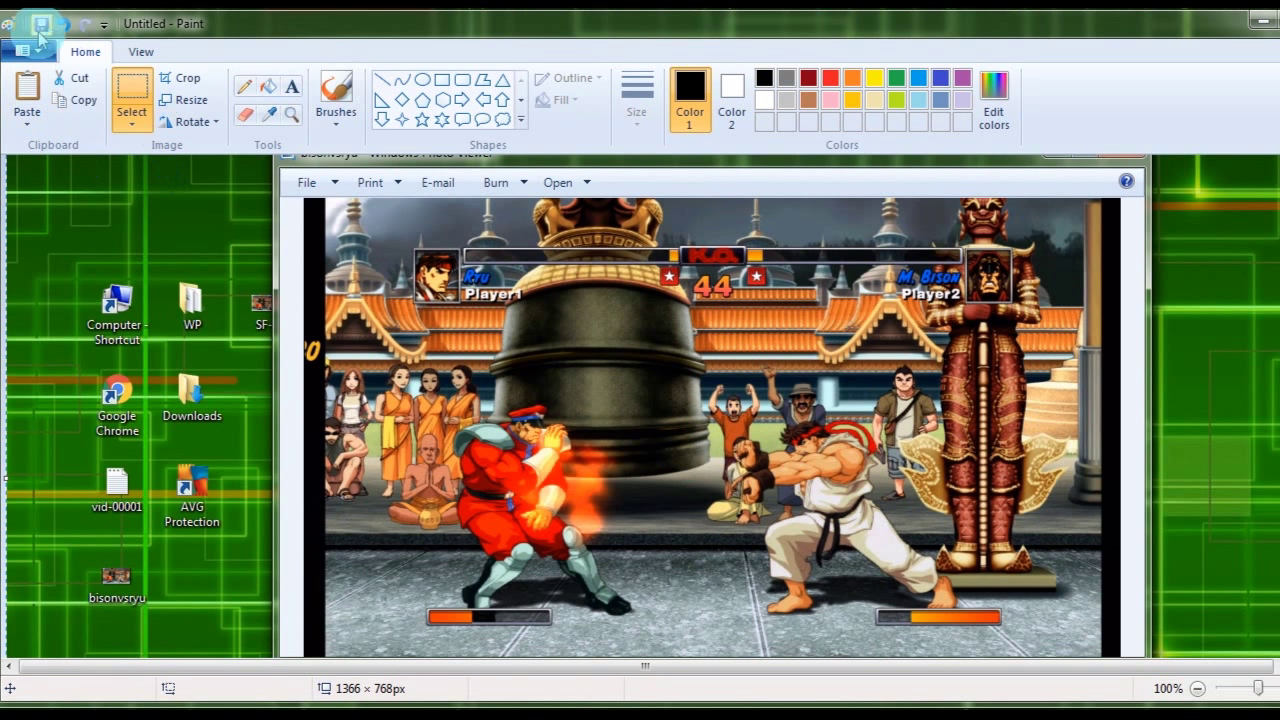
pyautogui.click(42, 28)
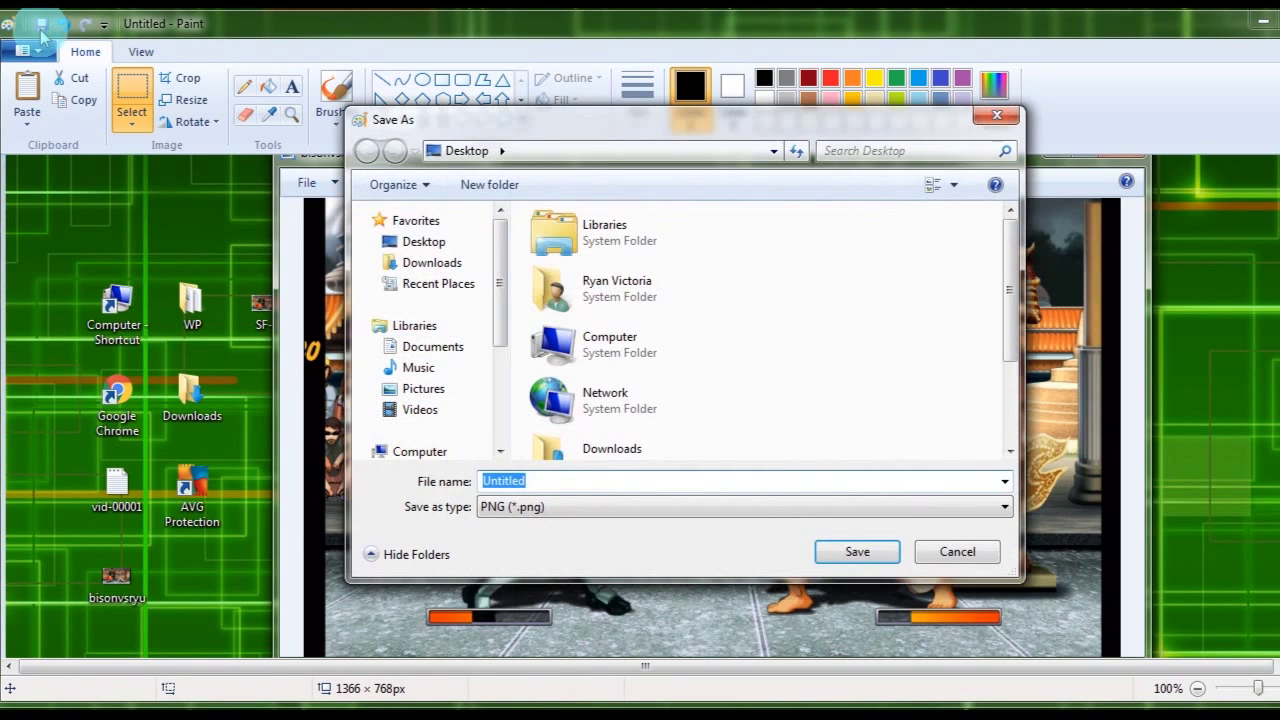
pyautogui.click(421, 241)
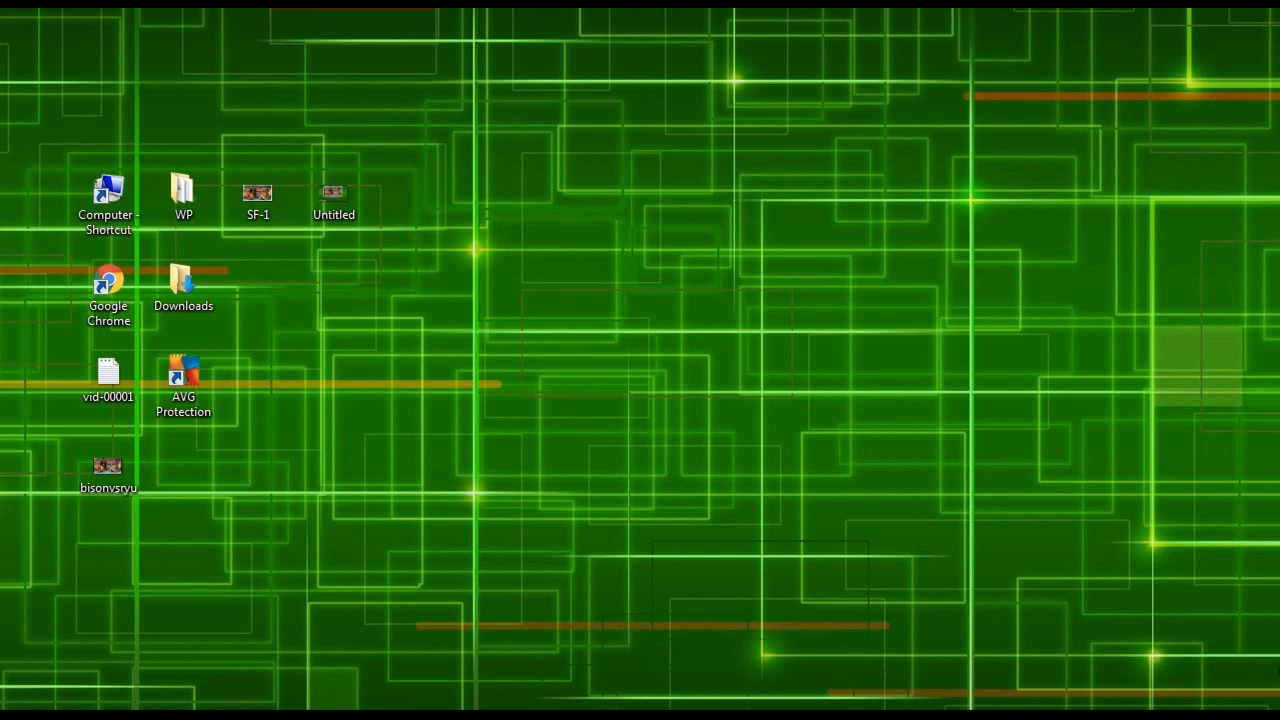
# Step: Reopen the fight image, mark the snip with blue strokes, save it as Capture, and view it
pyautogui.doubleClick(107, 468)
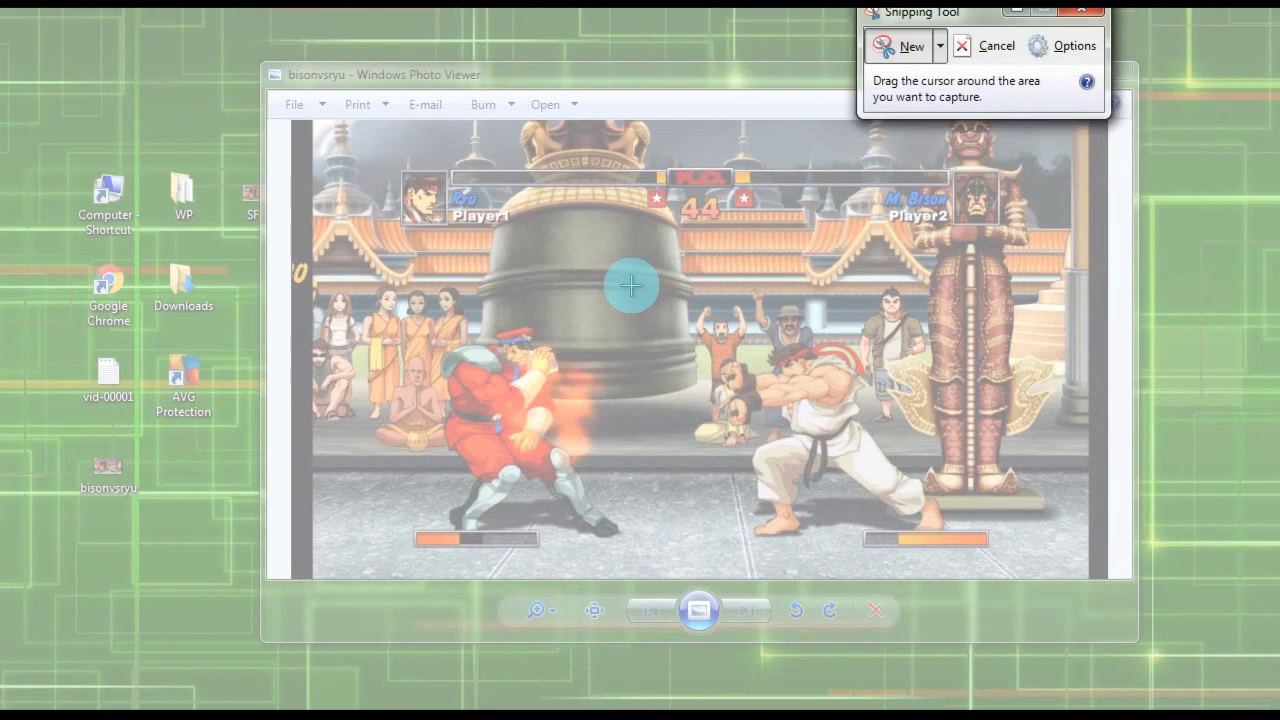
pyautogui.moveTo(386, 168)
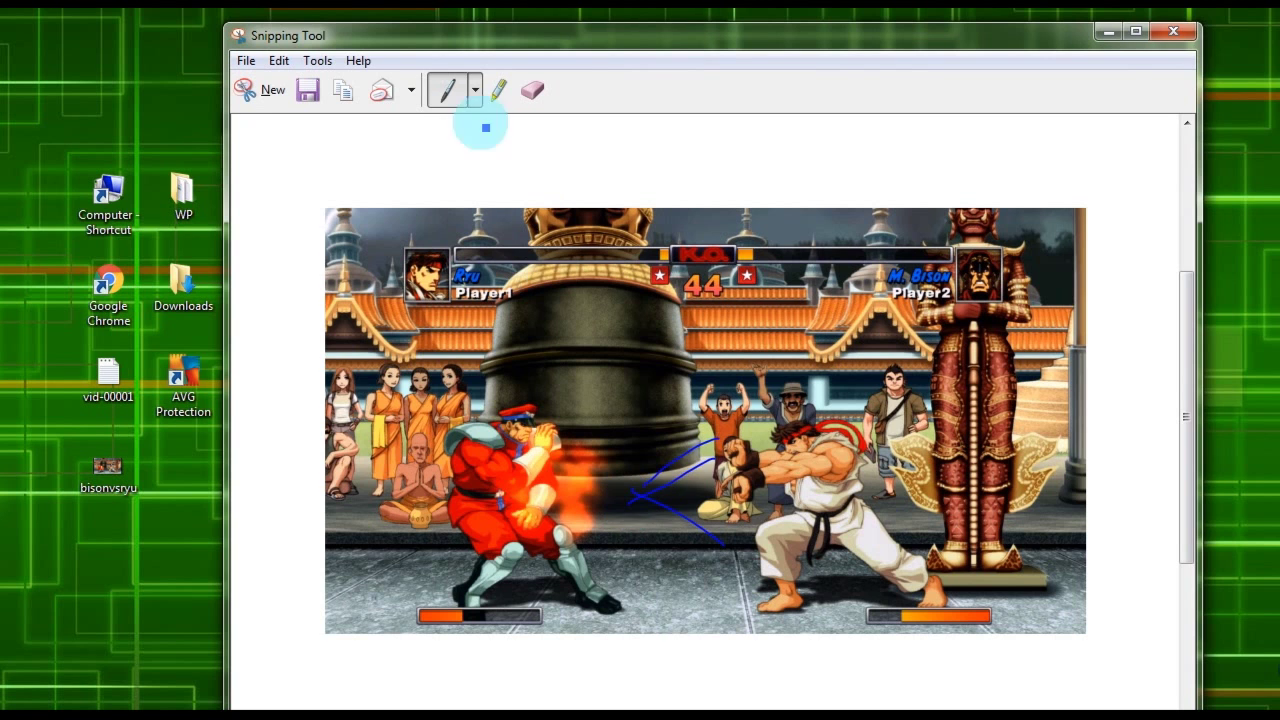
pyautogui.click(501, 89)
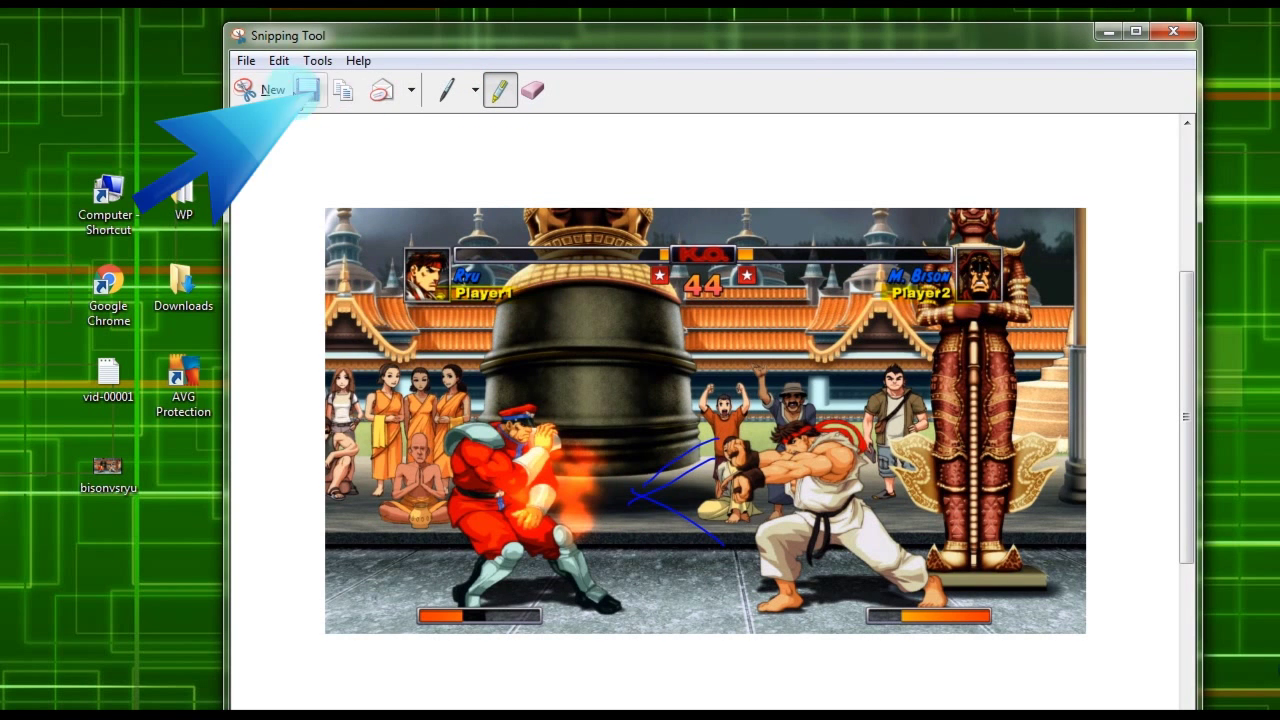
pyautogui.click(305, 90)
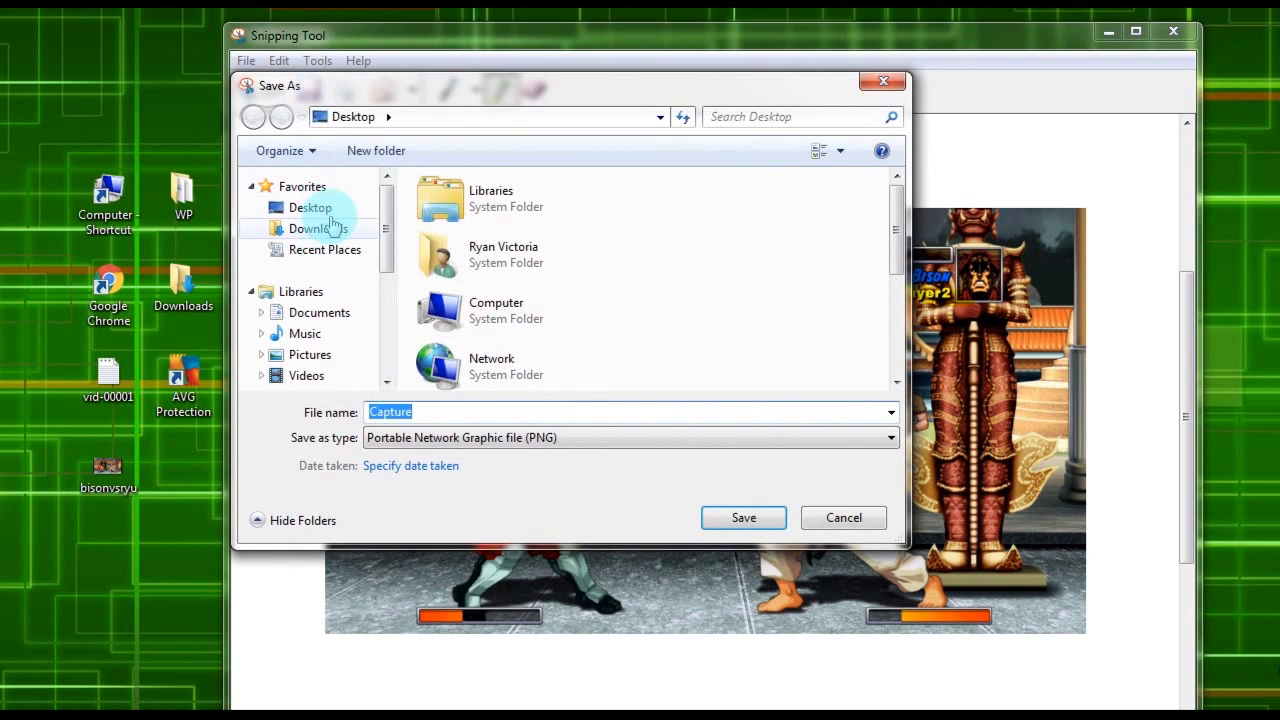
pyautogui.click(743, 517)
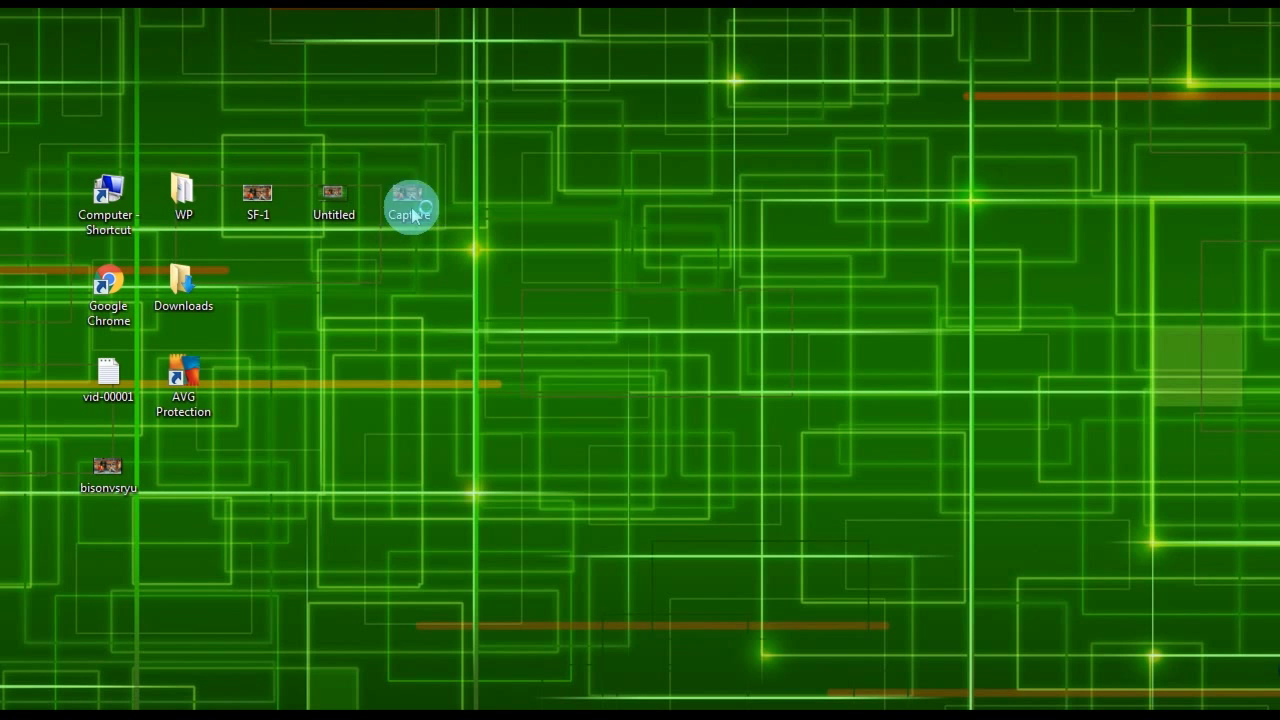
pyautogui.doubleClick(410, 197)
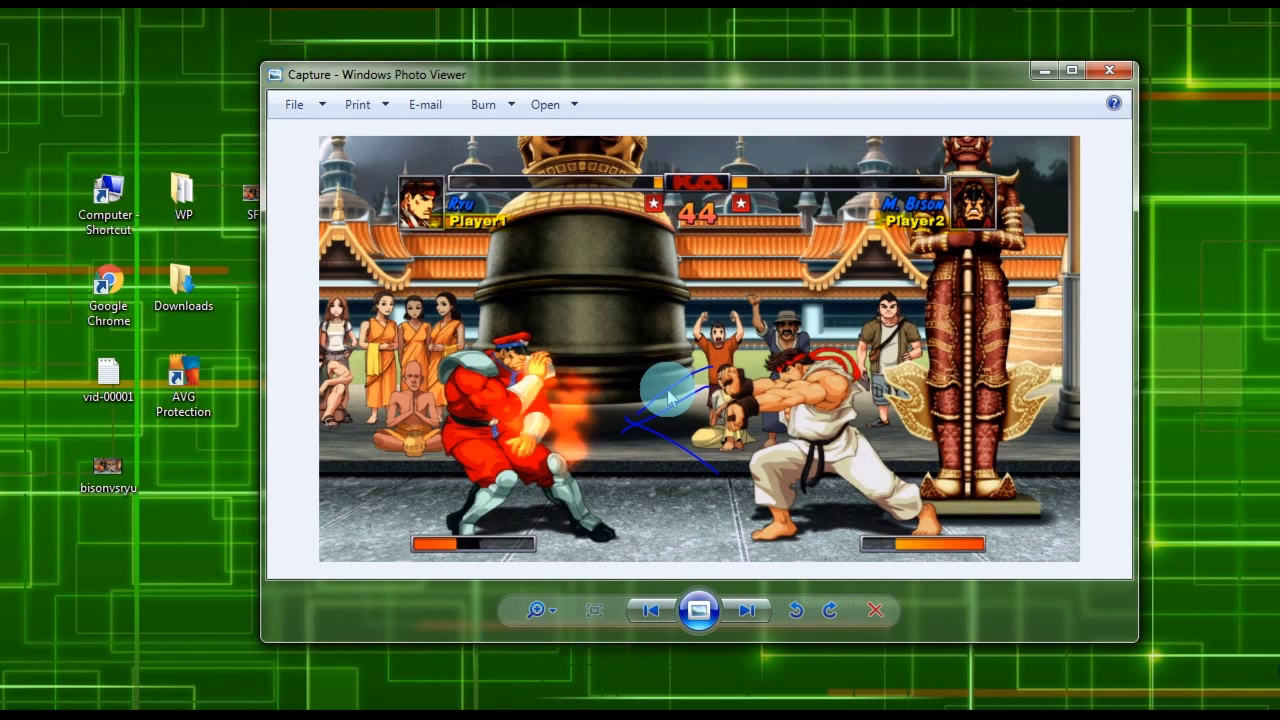